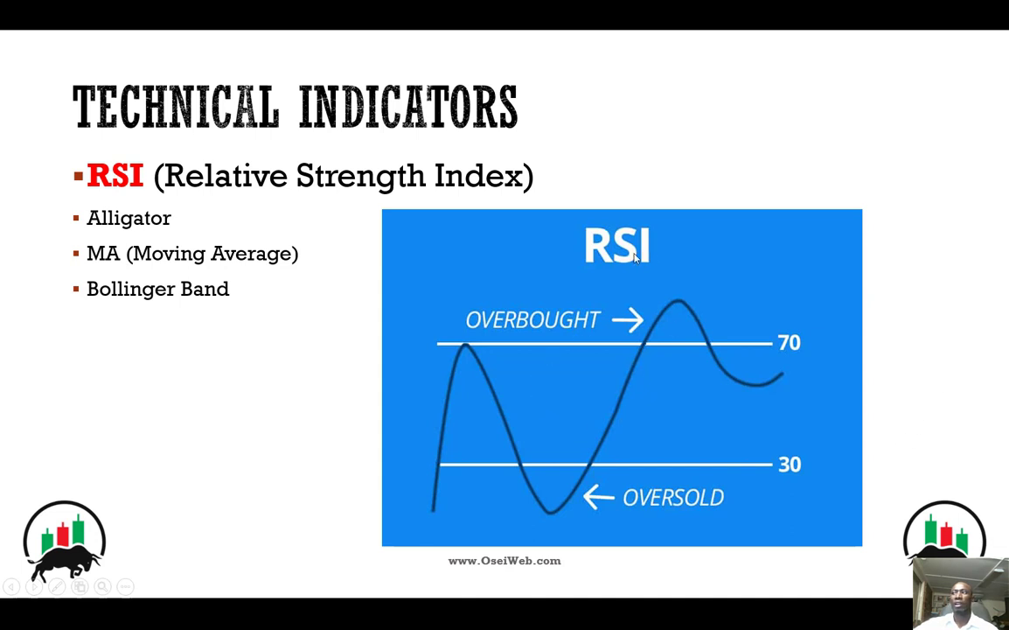
pyautogui.moveTo(515, 499)
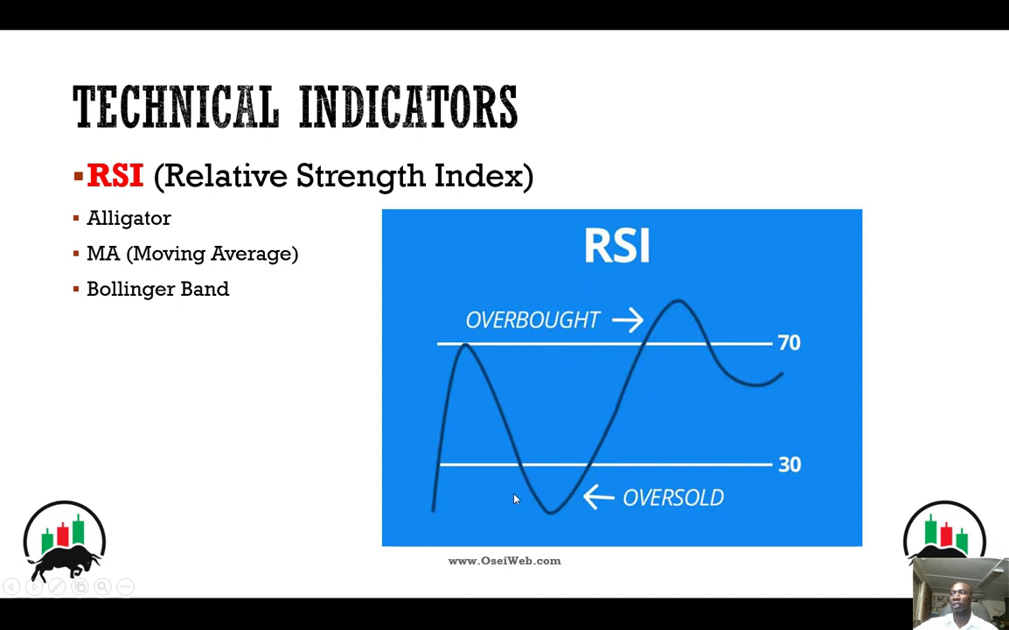
pyautogui.moveTo(510, 515)
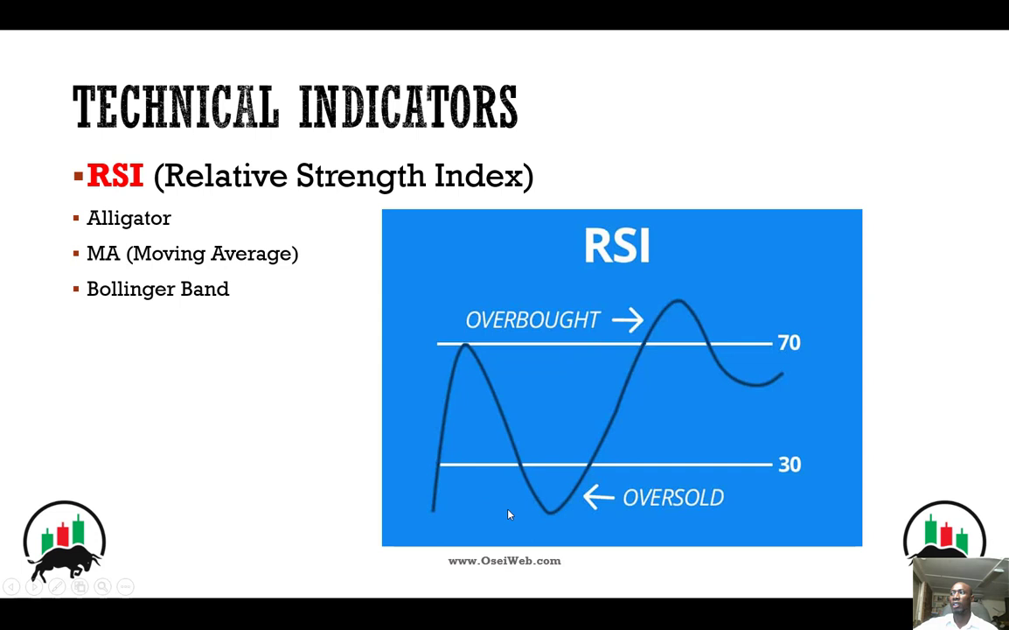
pyautogui.moveTo(665, 349)
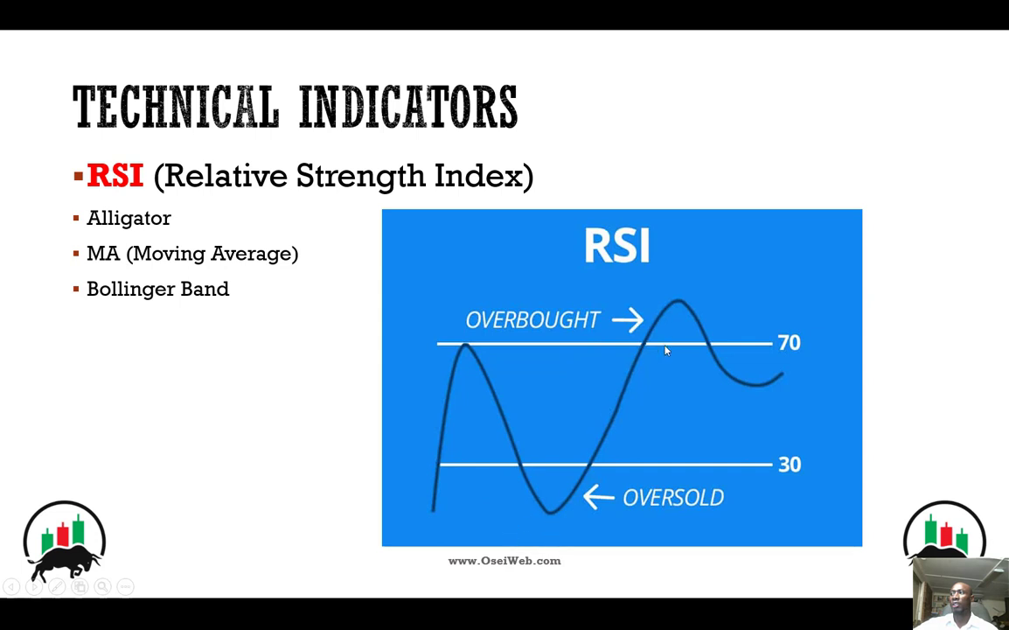
pyautogui.moveTo(660, 315)
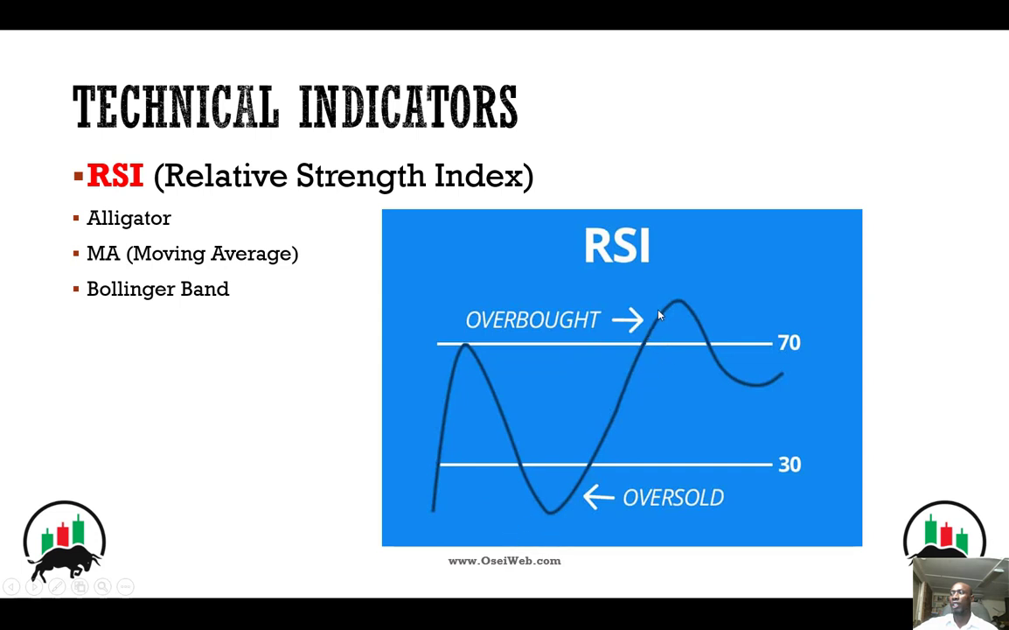
pyautogui.moveTo(586, 455)
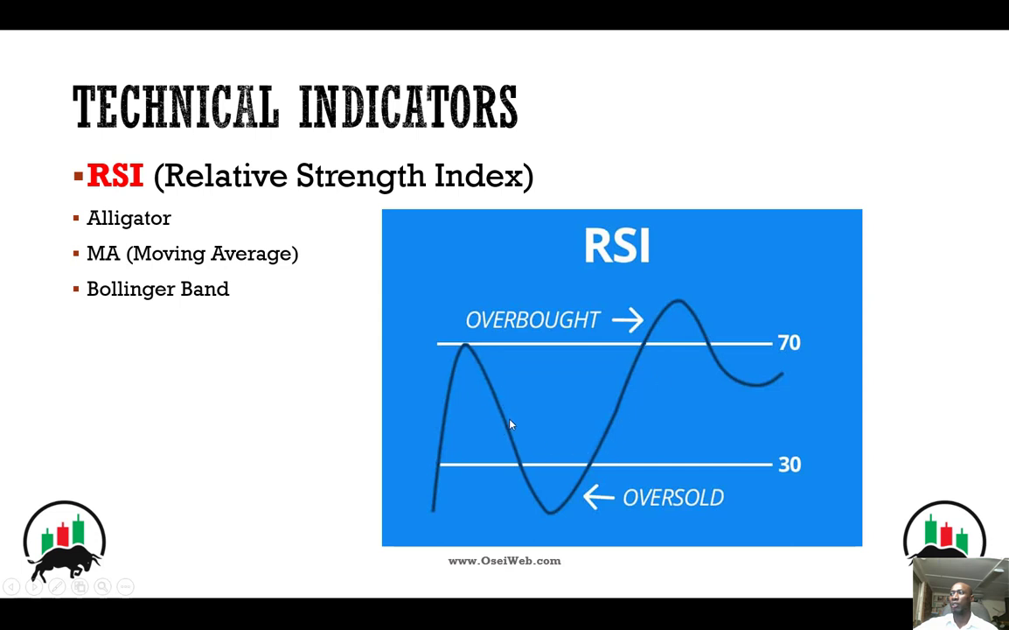
pyautogui.moveTo(585, 473)
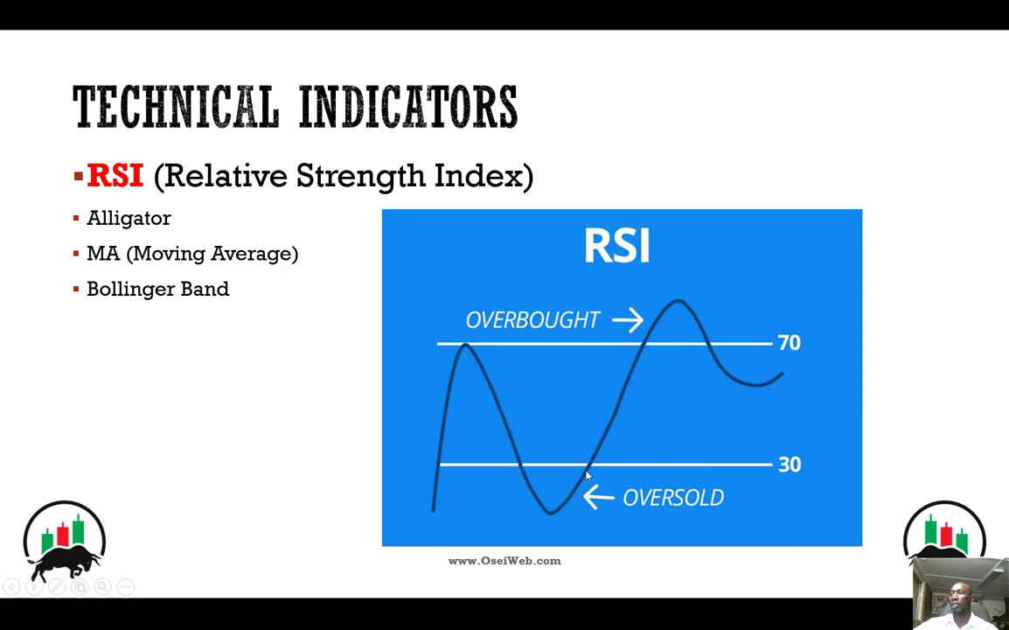
pyautogui.moveTo(629, 384)
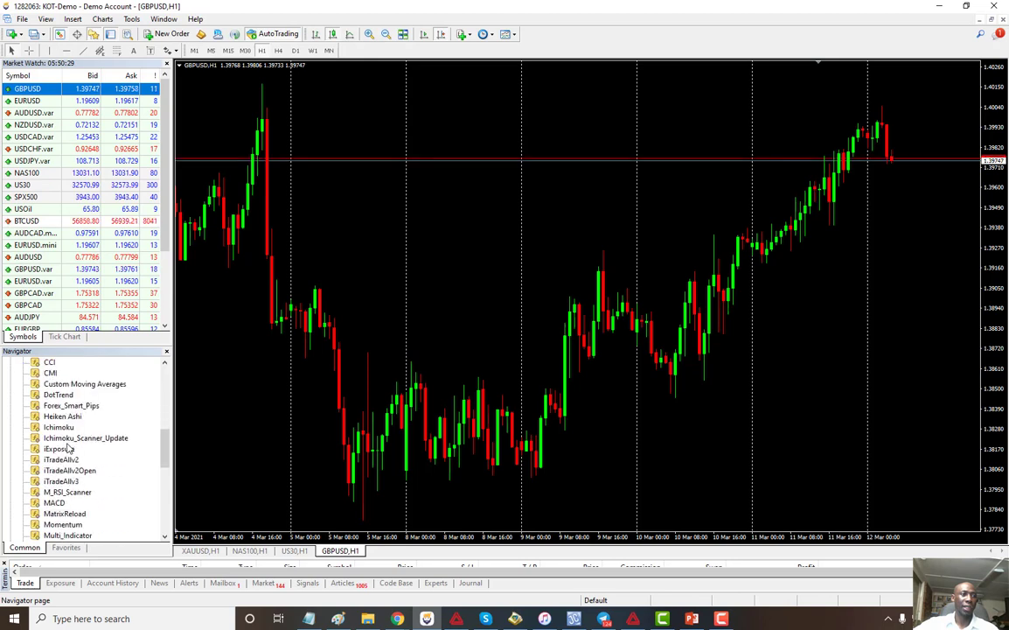
# Scroll the Navigator down to bring the RSI indicator into view.
pyautogui.scroll(-3)
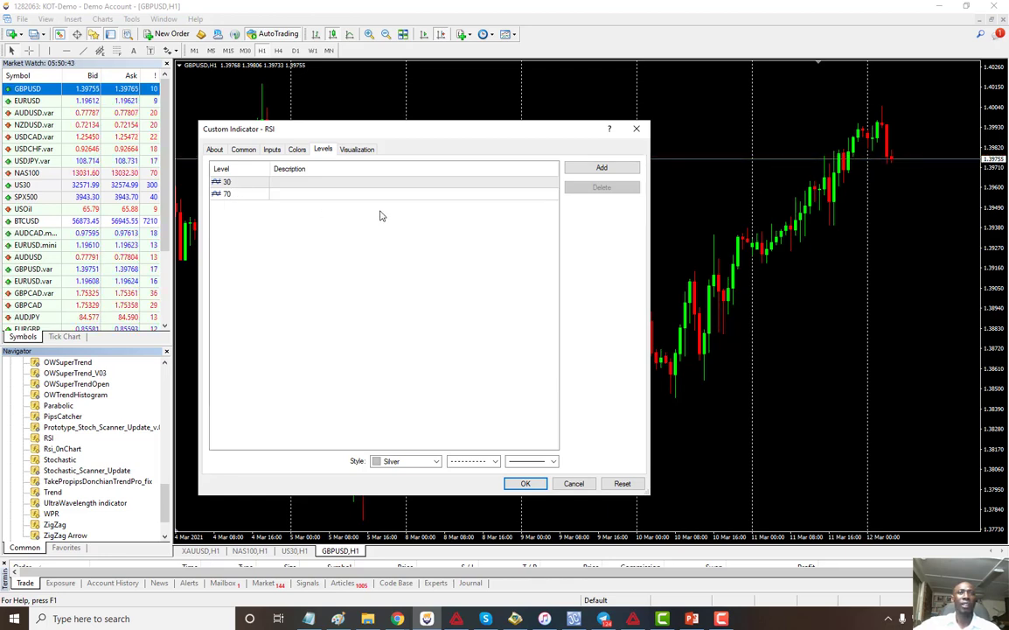
# Add RSI levels 40 and 60 beside 30 and 70, then apply RSI to the chart.
pyautogui.click(602, 167)
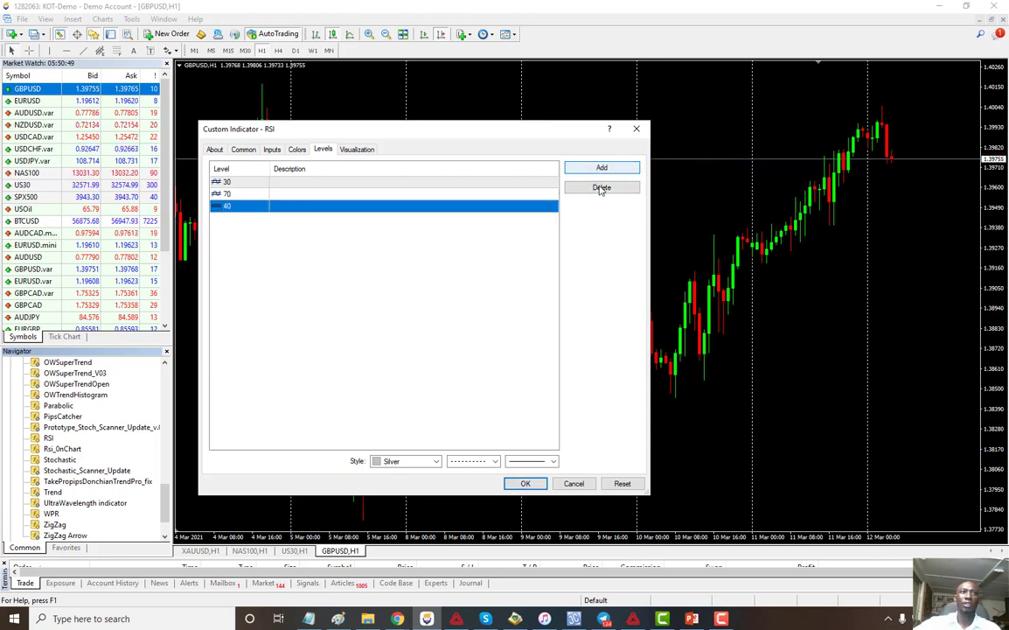
pyautogui.click(602, 167)
pyautogui.write('60')
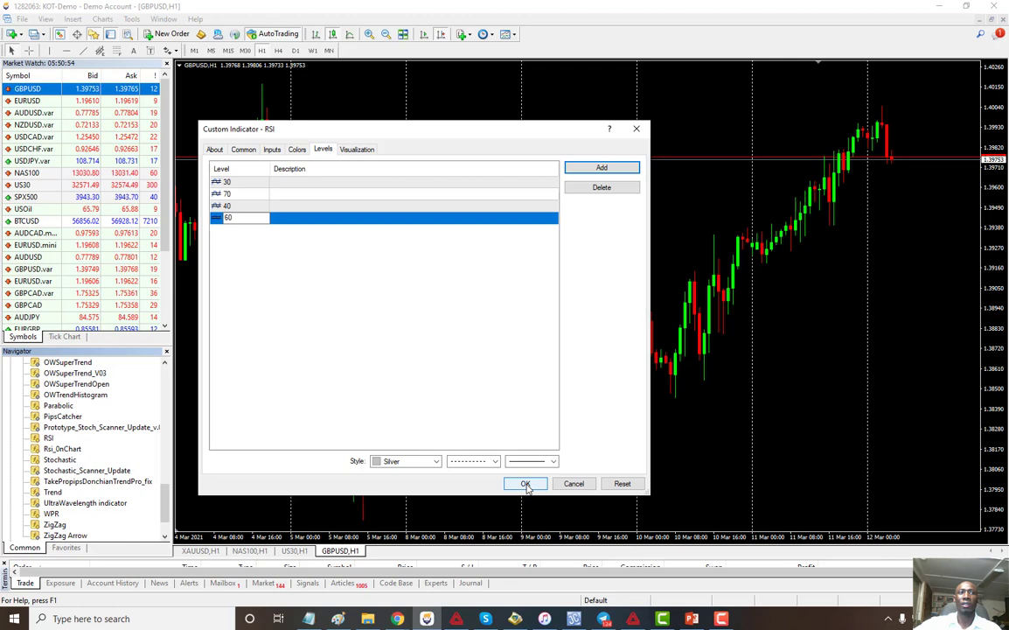
pyautogui.click(526, 484)
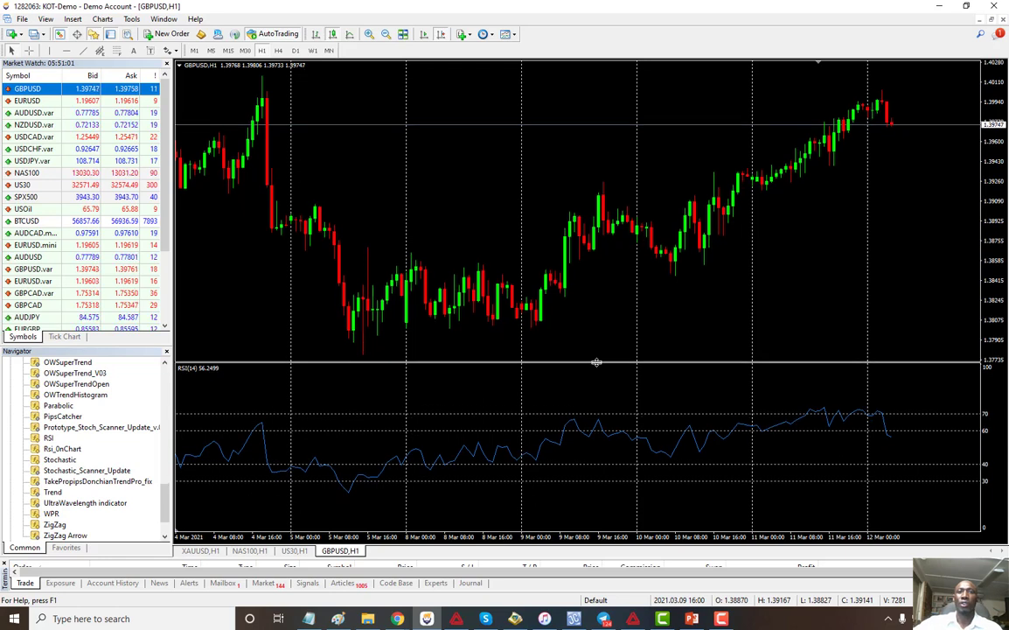
pyautogui.moveTo(331, 431)
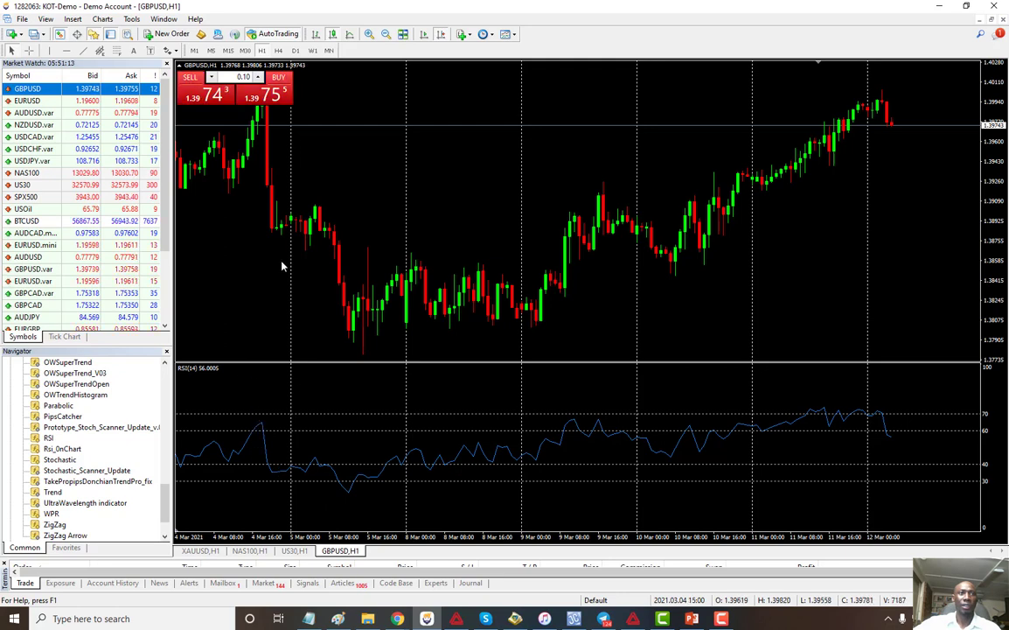
pyautogui.click(28, 50)
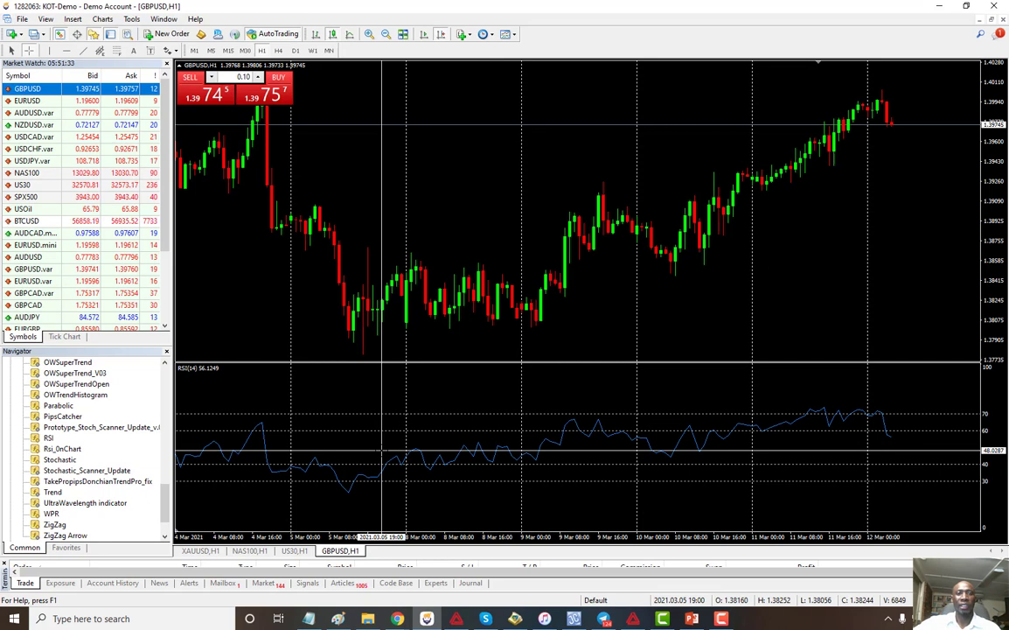
pyautogui.moveTo(409, 453)
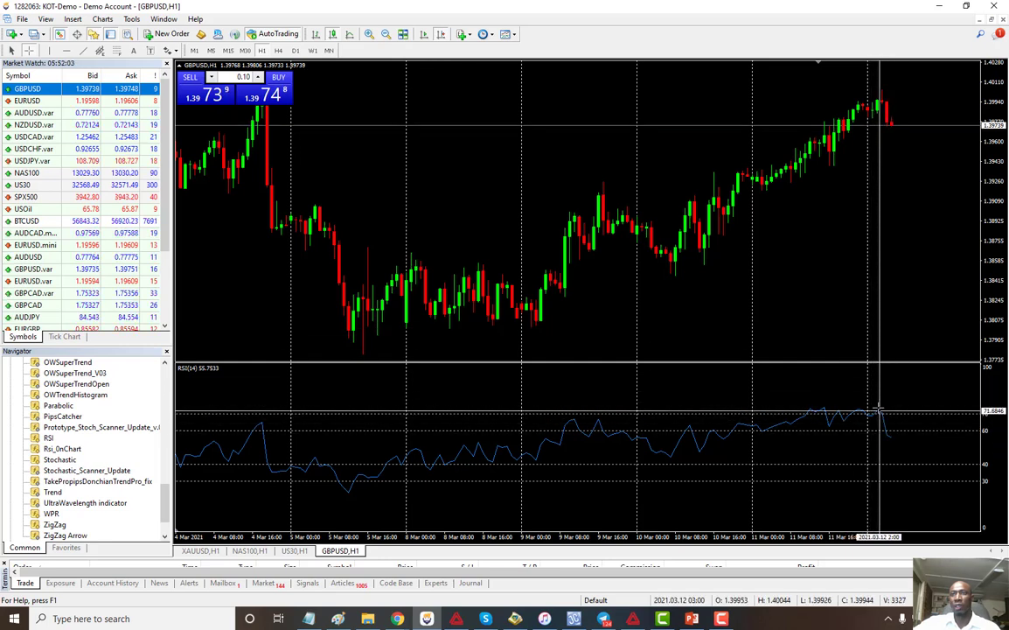
pyautogui.moveTo(474, 372)
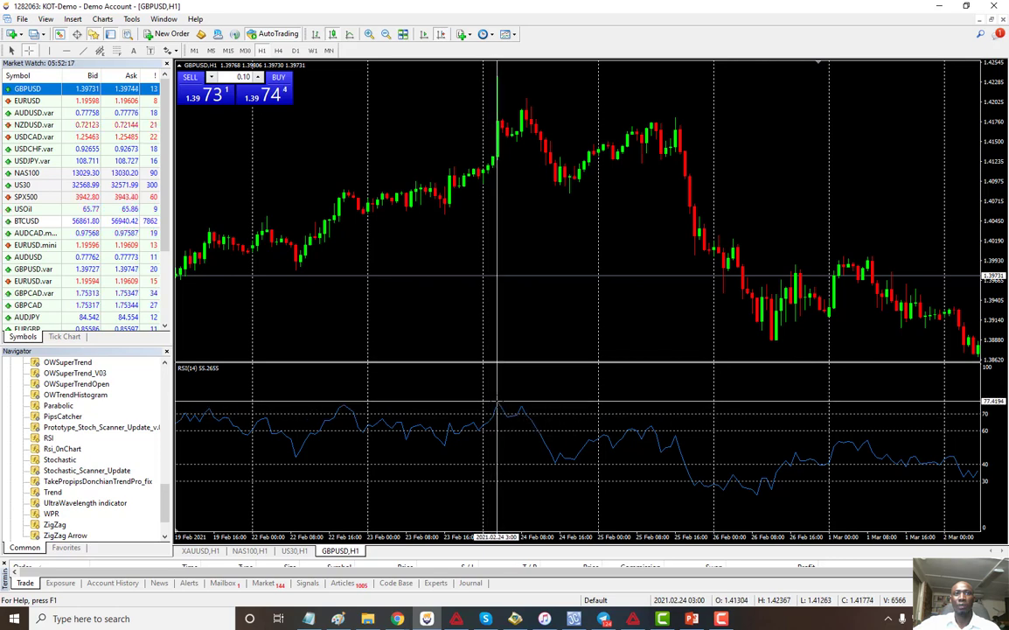
pyautogui.moveTo(500, 411)
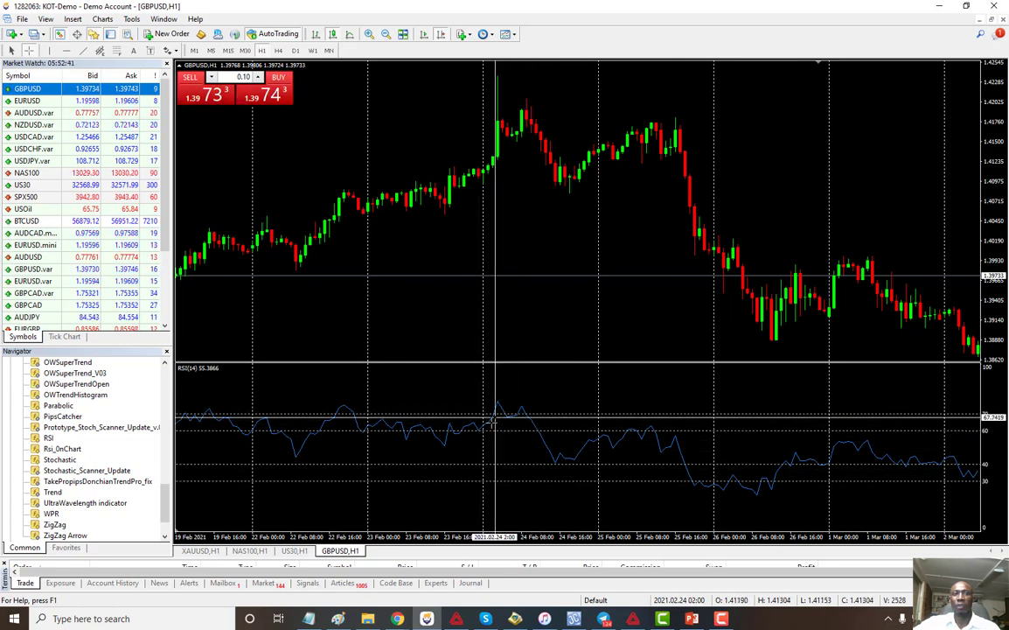
pyautogui.moveTo(523, 426)
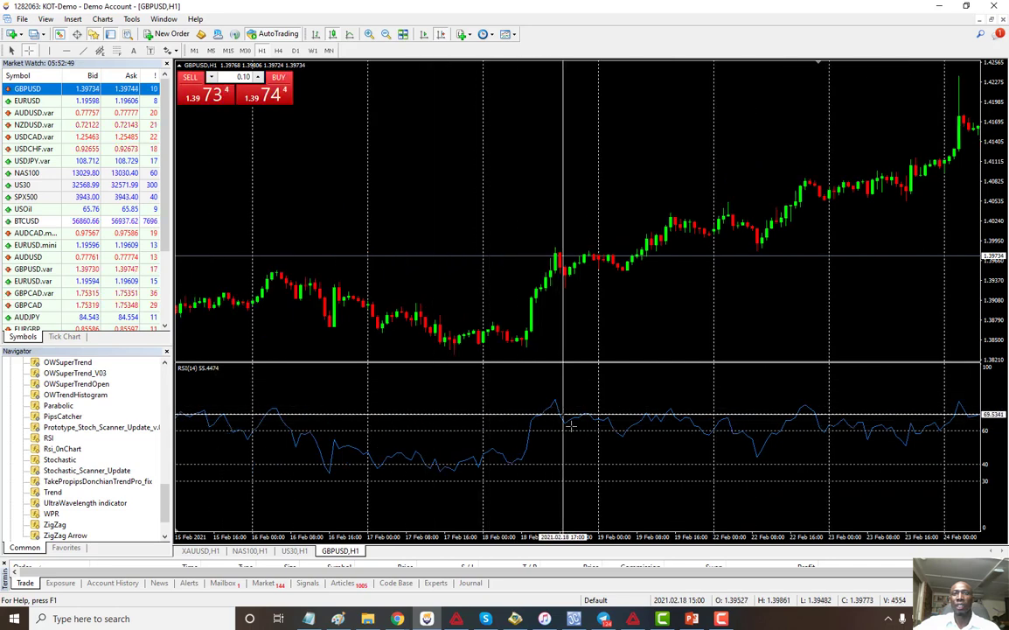
pyautogui.moveTo(539, 475)
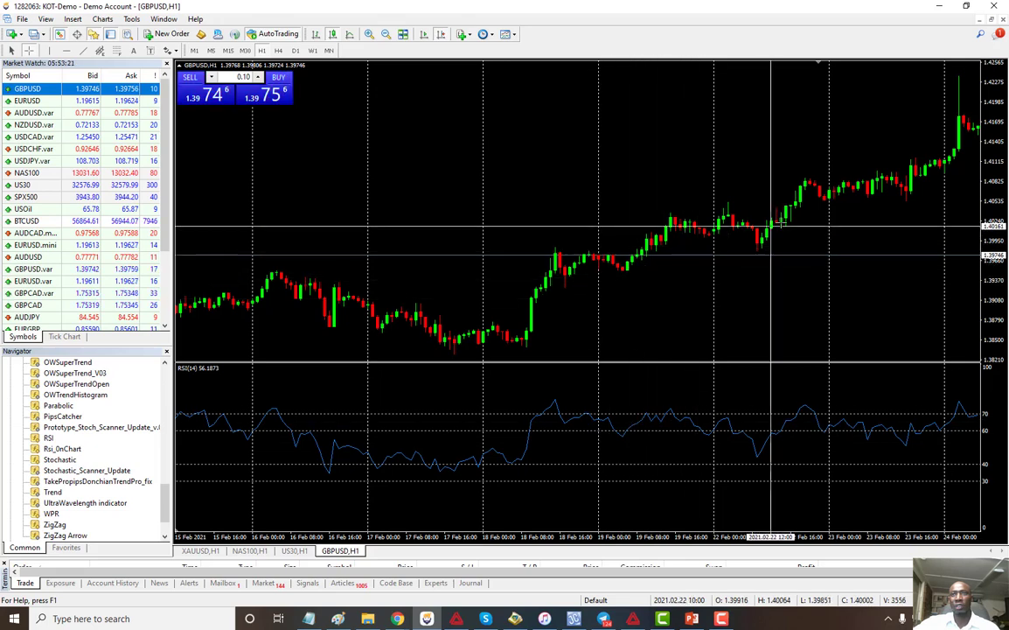
pyautogui.moveTo(582, 411)
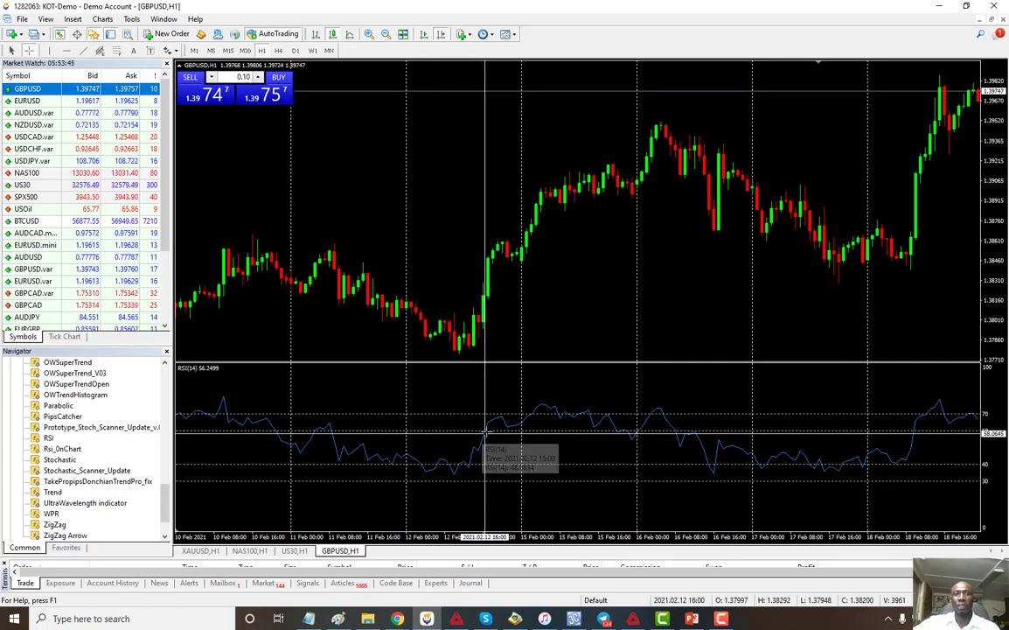
pyautogui.moveTo(503, 276)
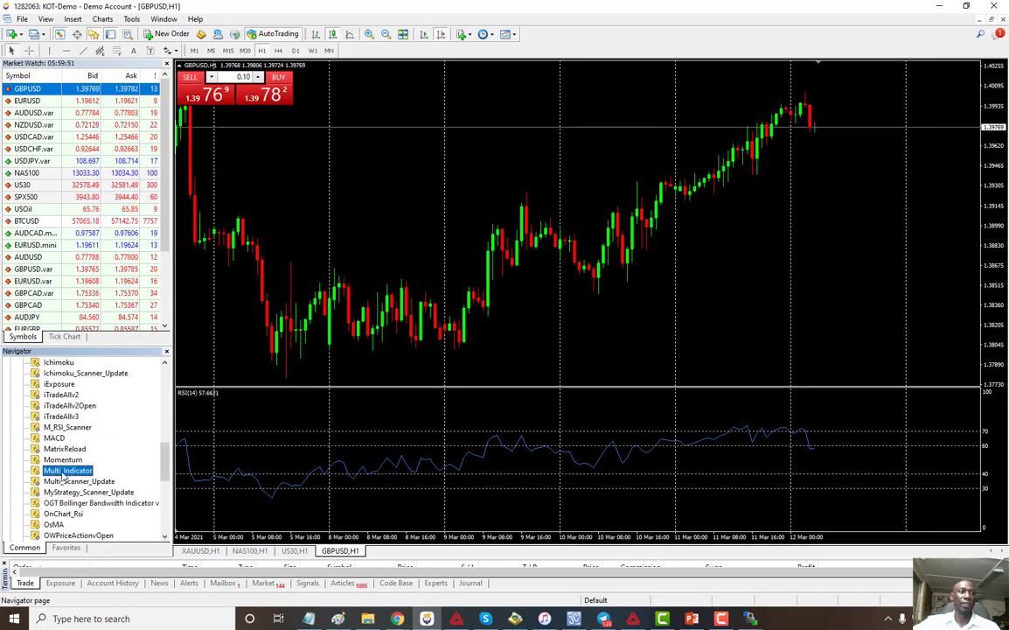
pyautogui.moveTo(68, 471)
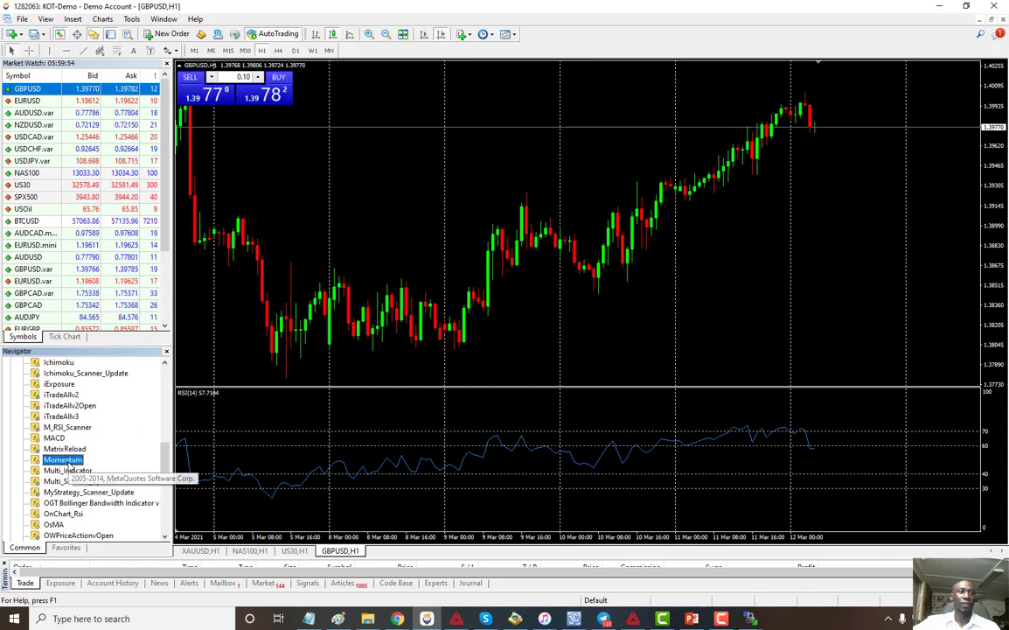
# Attach Multi_Indicator with RSI signal type, keeping its overbought level 70 and oversold 30.
pyautogui.doubleClick(68, 469)
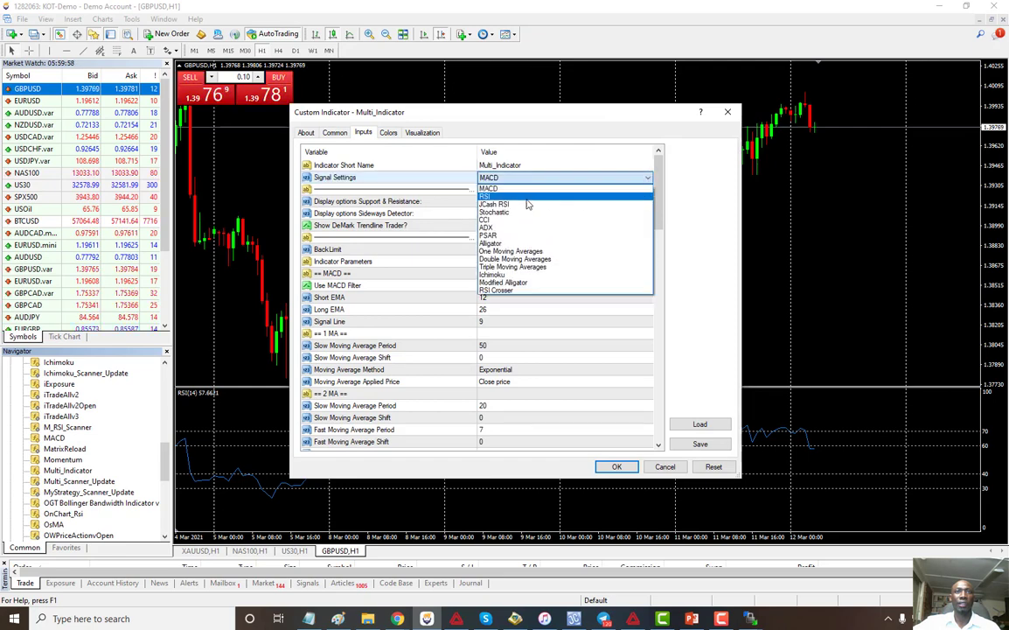
pyautogui.click(490, 195)
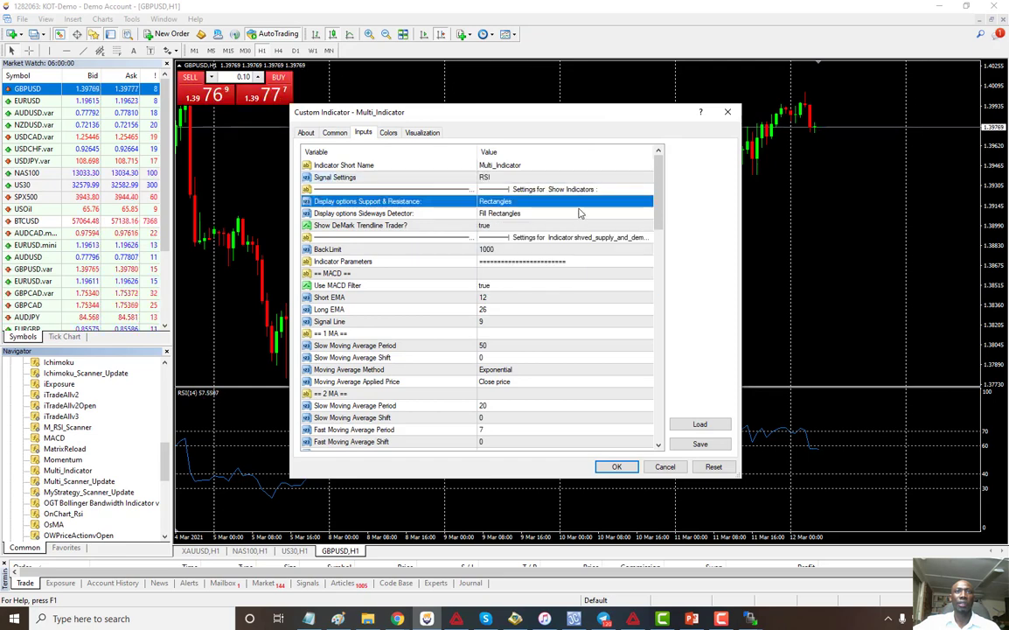
pyautogui.scroll(-3)
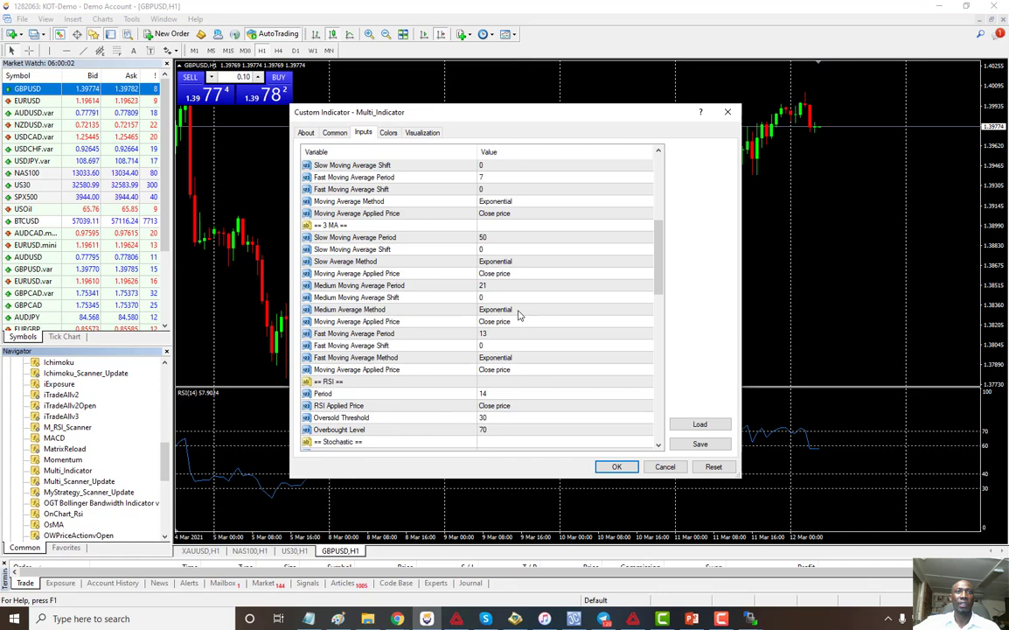
pyautogui.scroll(-3)
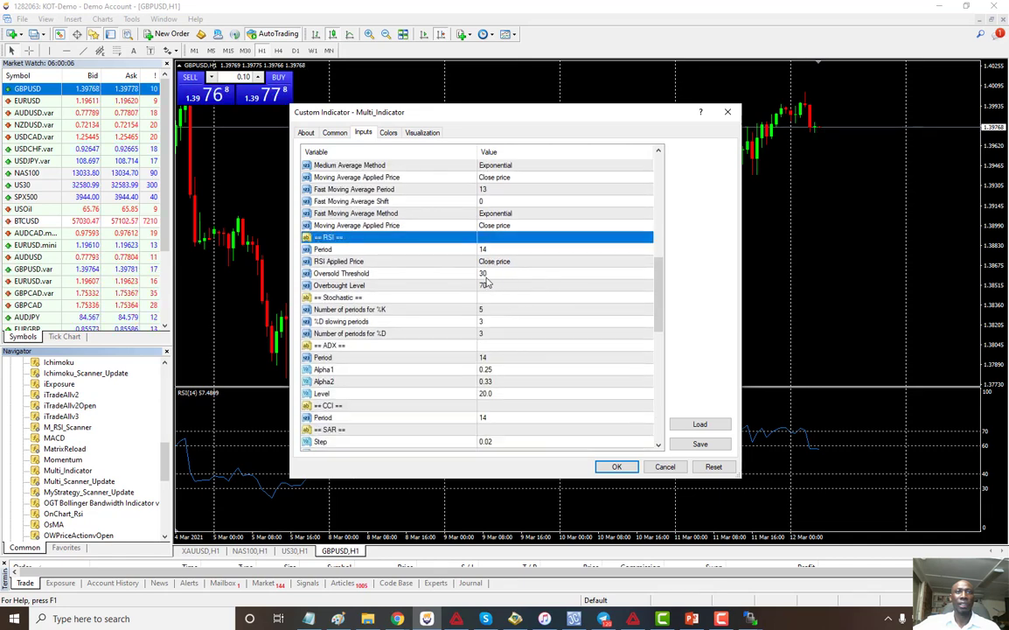
pyautogui.click(394, 285)
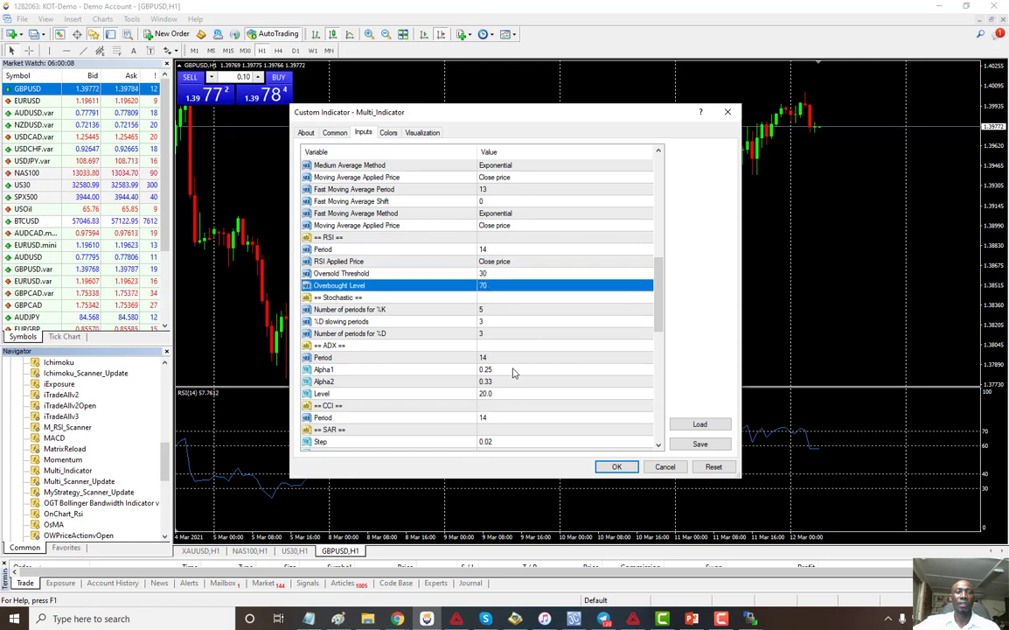
pyautogui.moveTo(643, 378)
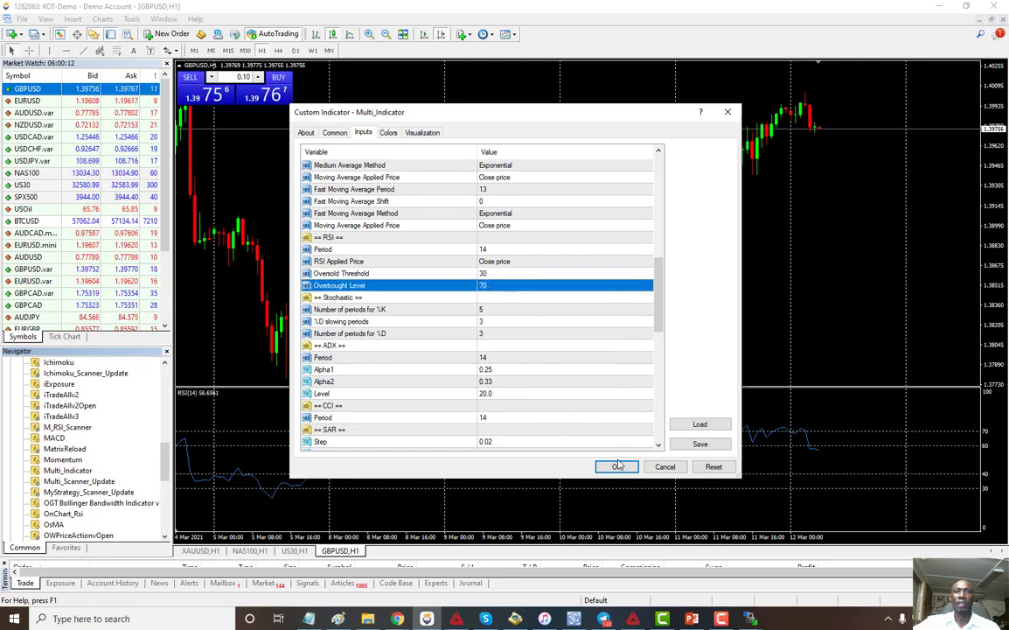
pyautogui.click(616, 466)
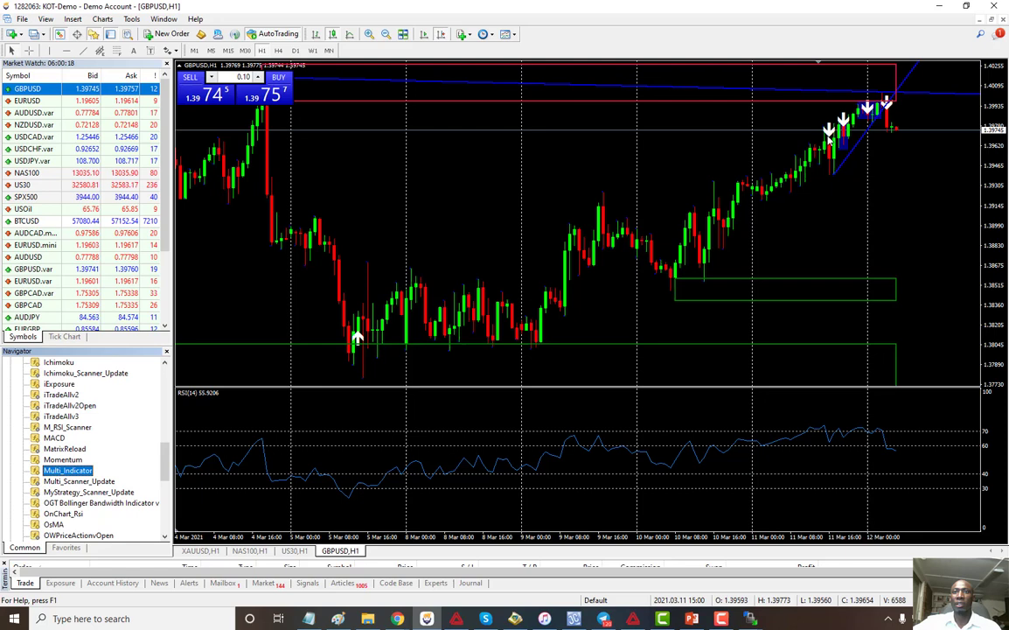
pyautogui.moveTo(831, 425)
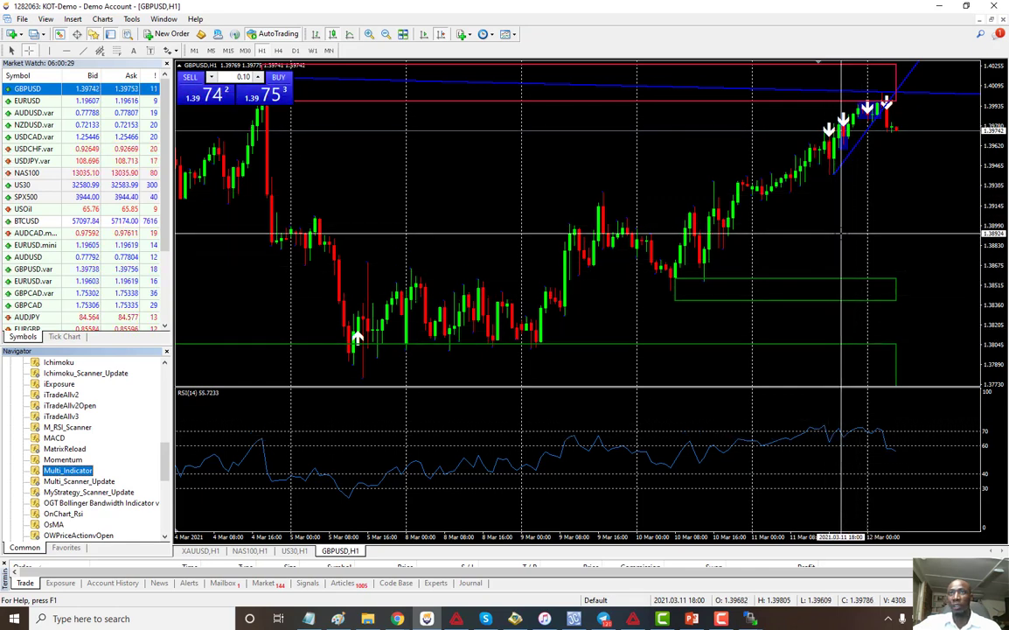
pyautogui.moveTo(843, 321)
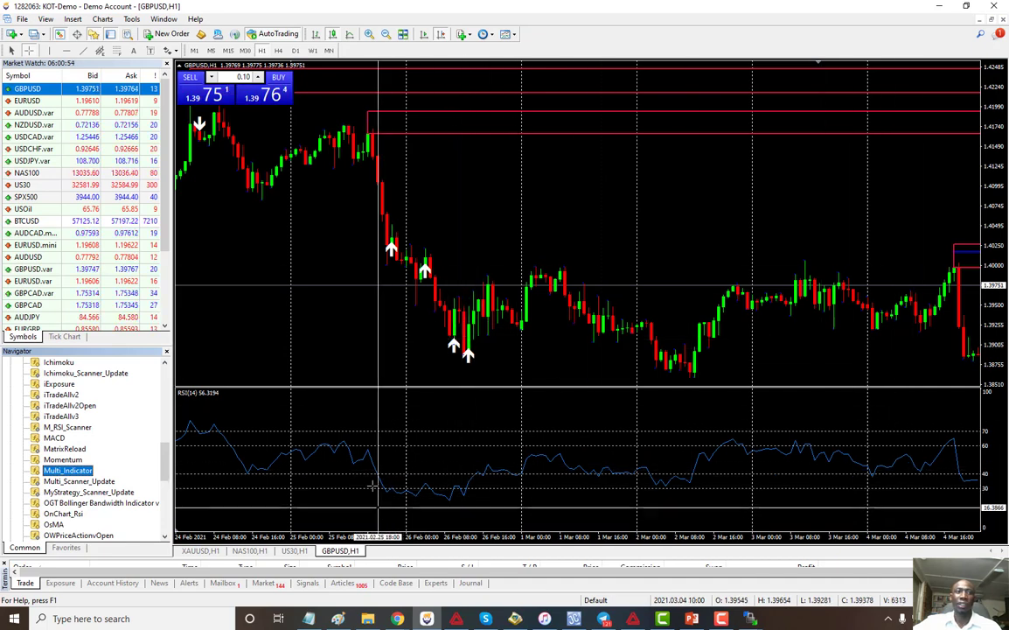
pyautogui.moveTo(442, 328)
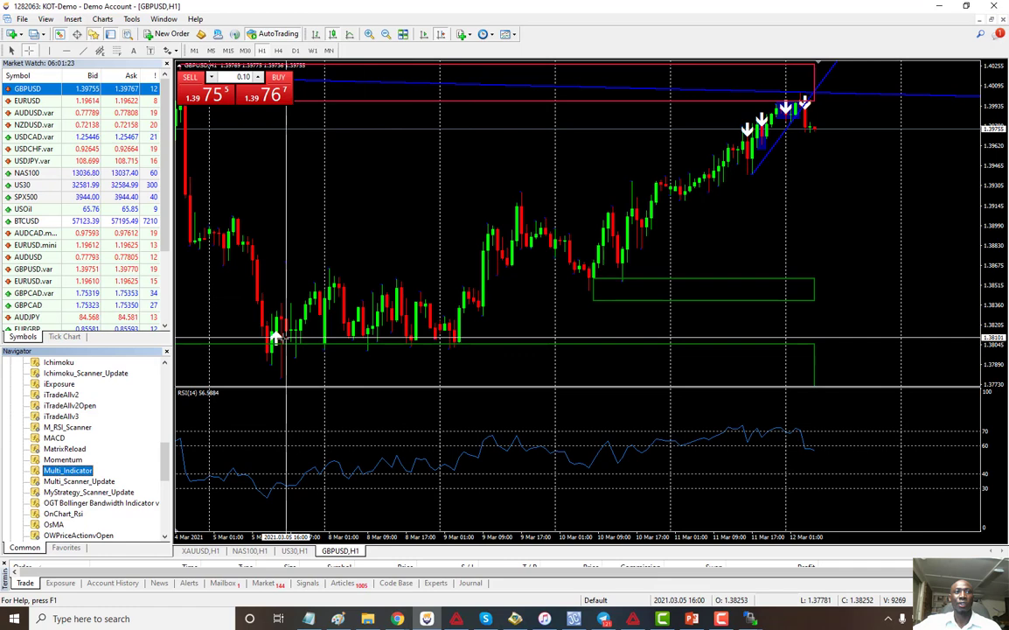
pyautogui.moveTo(276, 339)
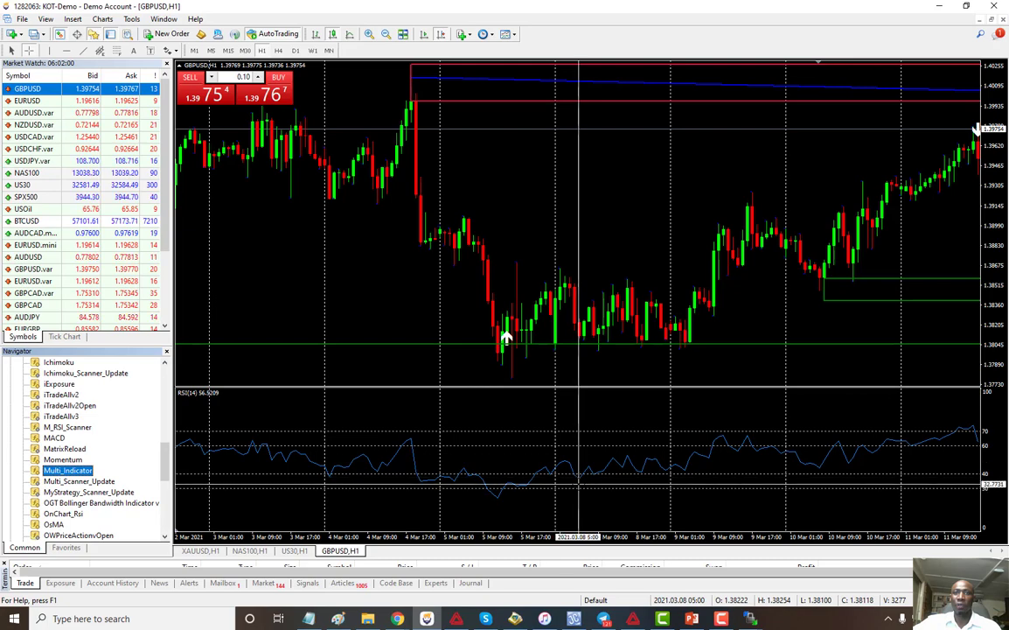
pyautogui.moveTo(573, 457)
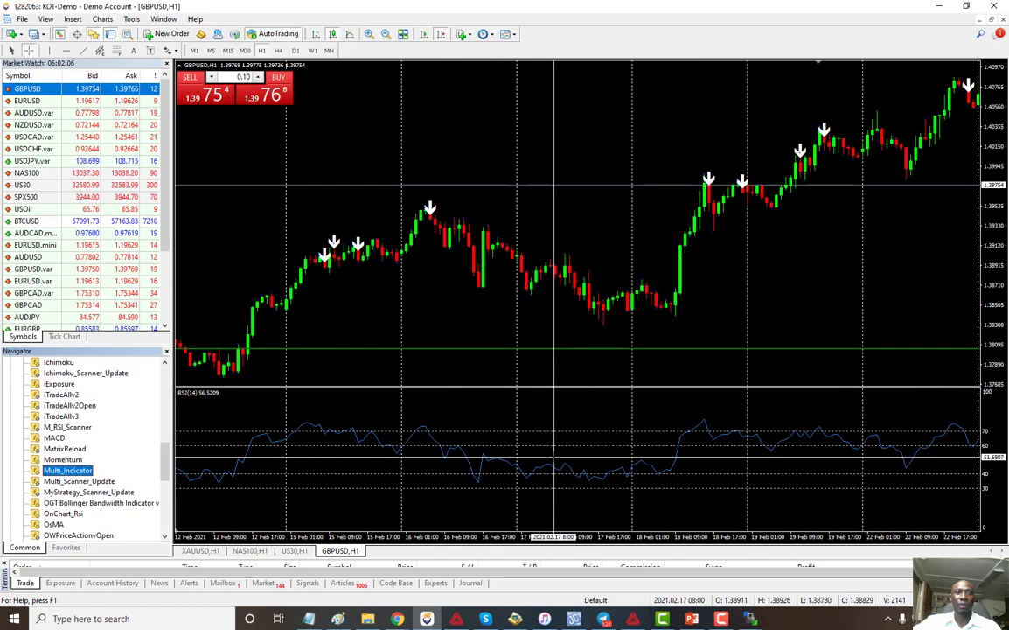
pyautogui.moveTo(625, 451)
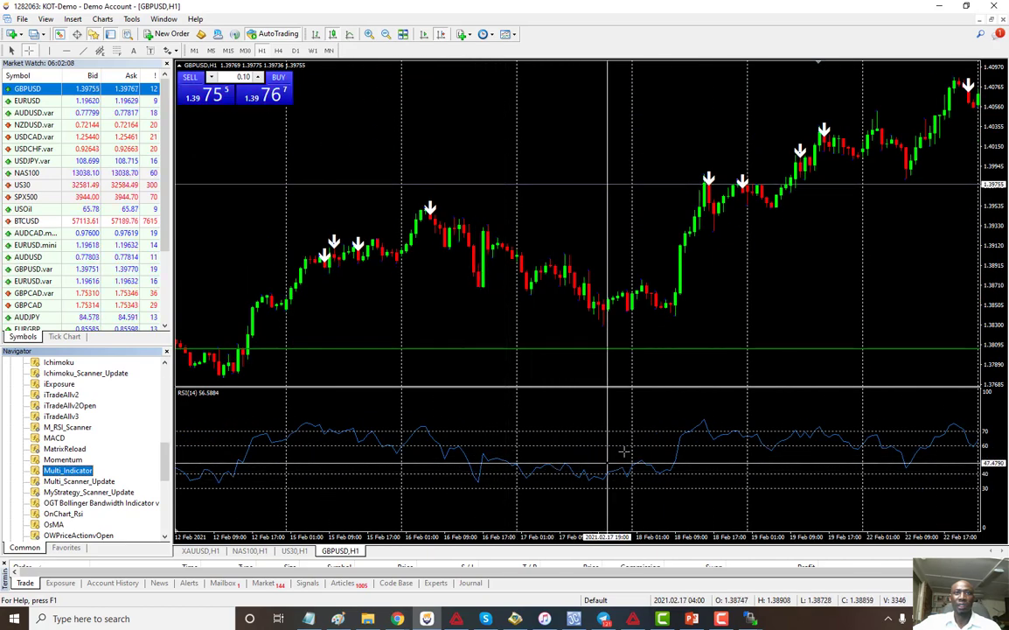
pyautogui.hscroll(-3)
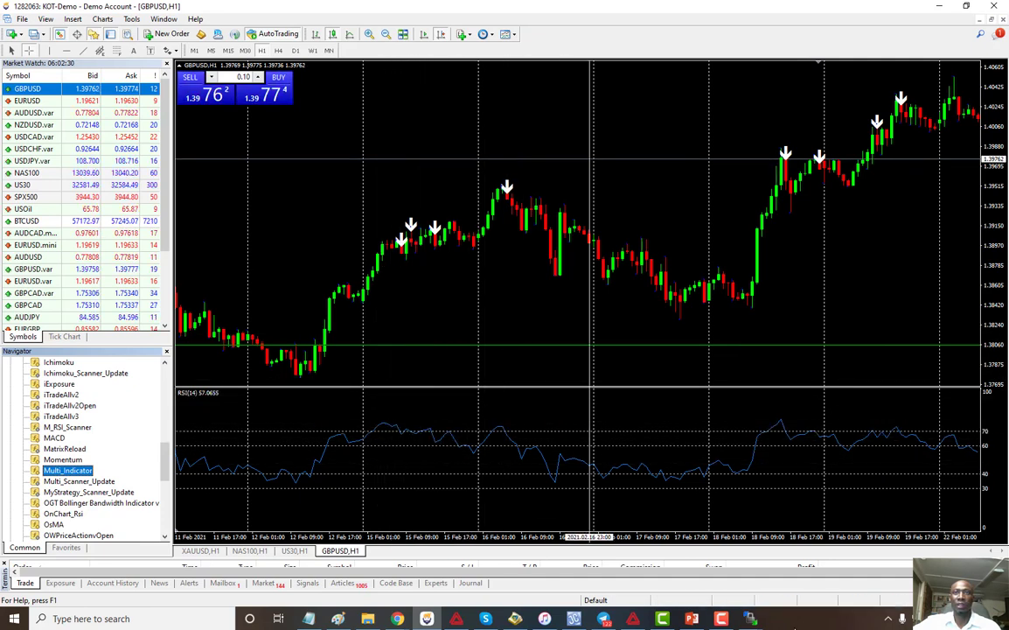
pyautogui.hscroll(3)
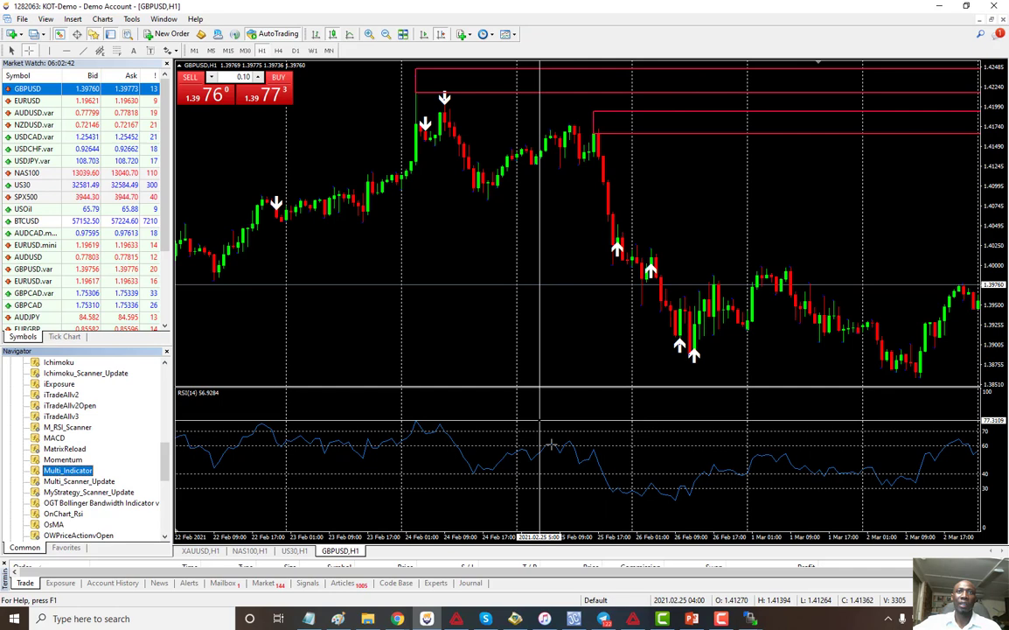
# Delete Multi_Indicator through the chart's Indicators List, leaving RSI attached.
pyautogui.rightClick(551, 446)
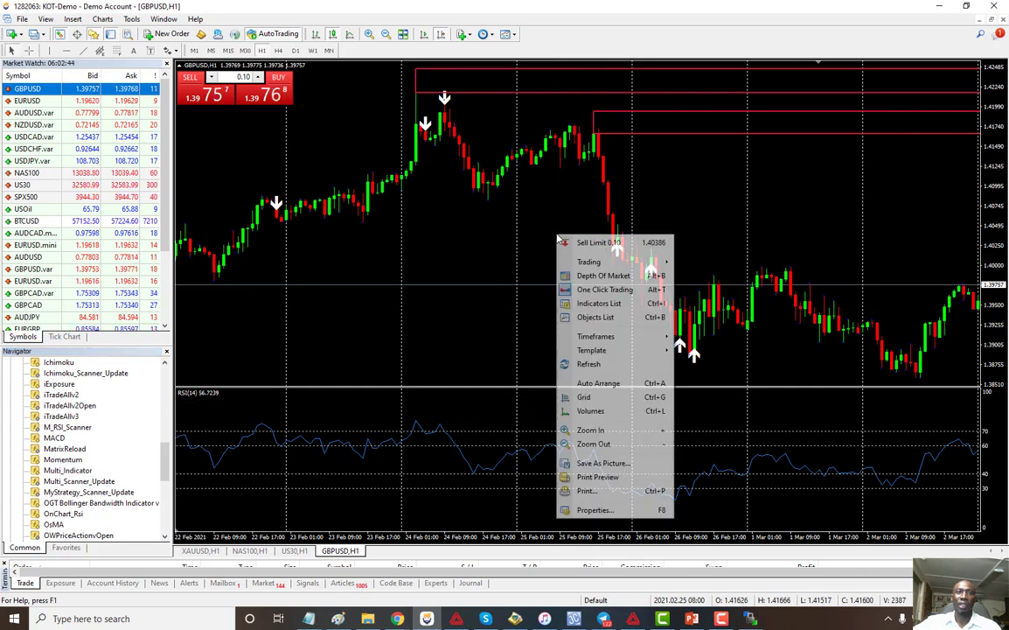
pyautogui.click(600, 303)
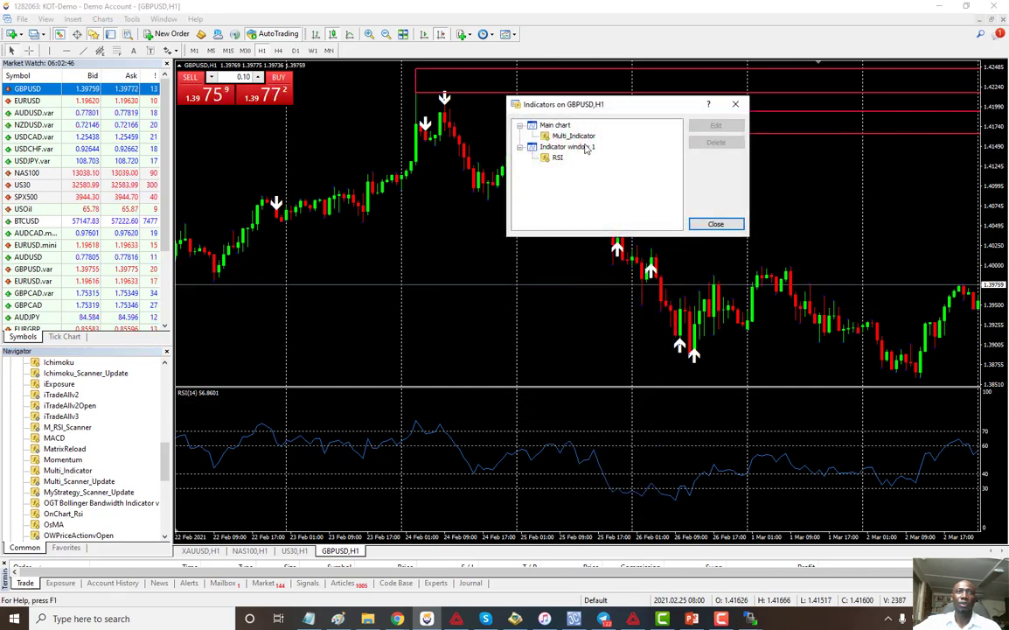
pyautogui.click(572, 136)
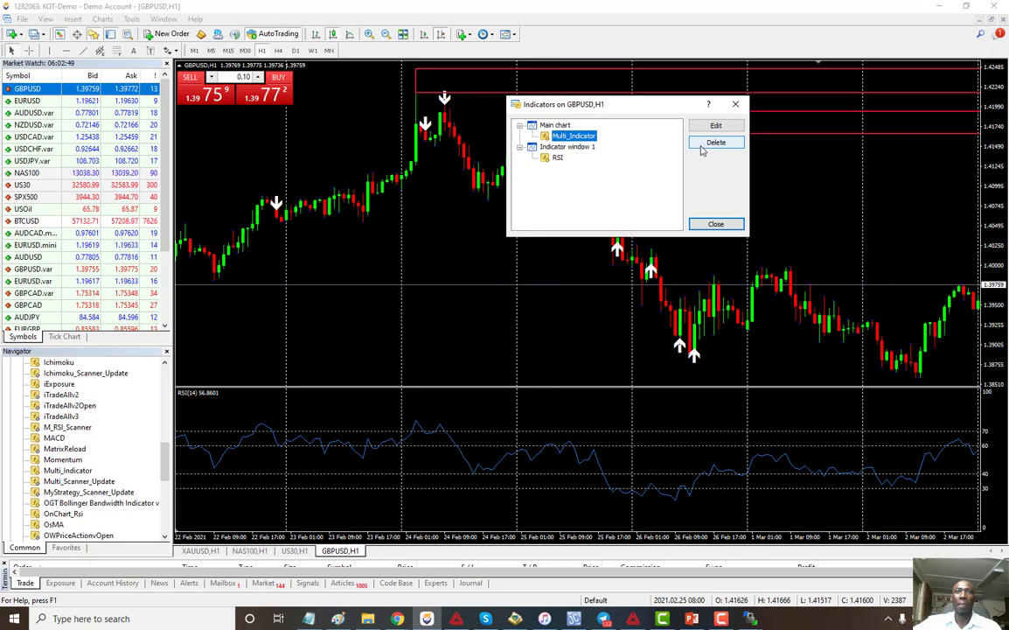
pyautogui.click(715, 141)
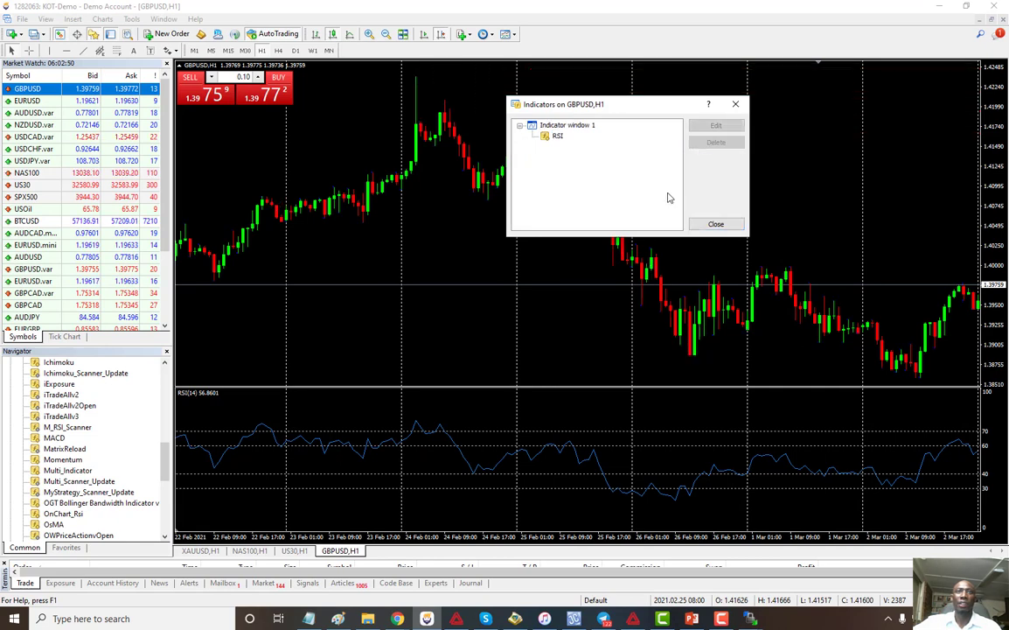
pyautogui.click(715, 224)
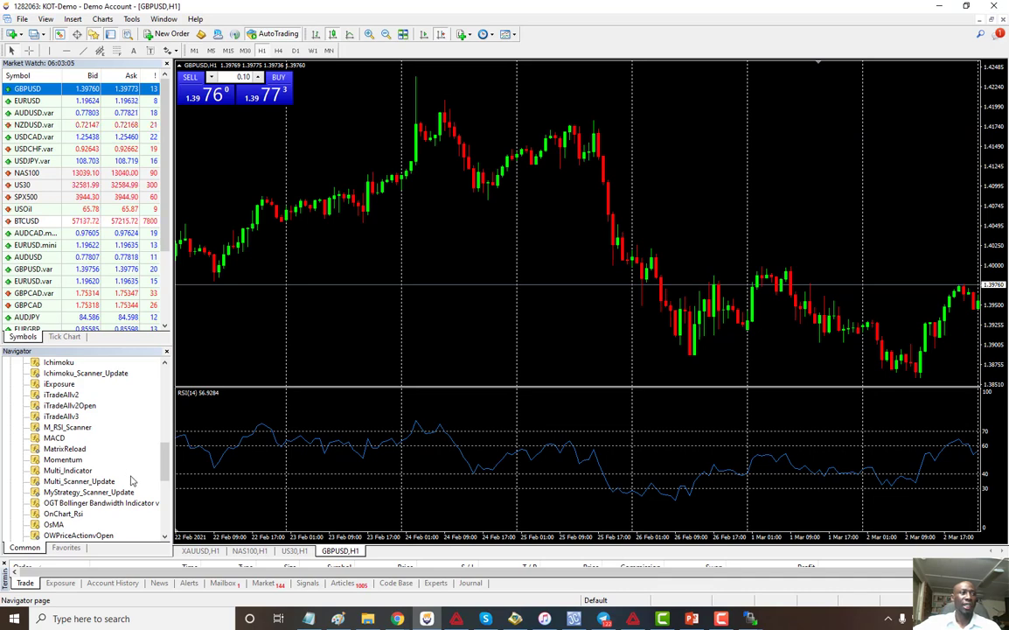
pyautogui.moveTo(129, 471)
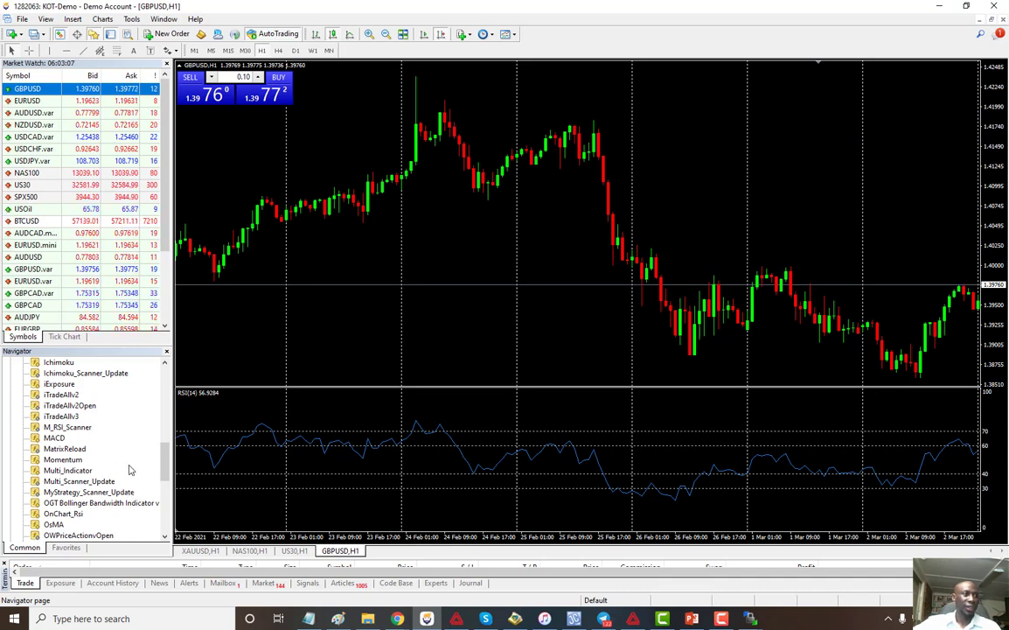
pyautogui.moveTo(70, 431)
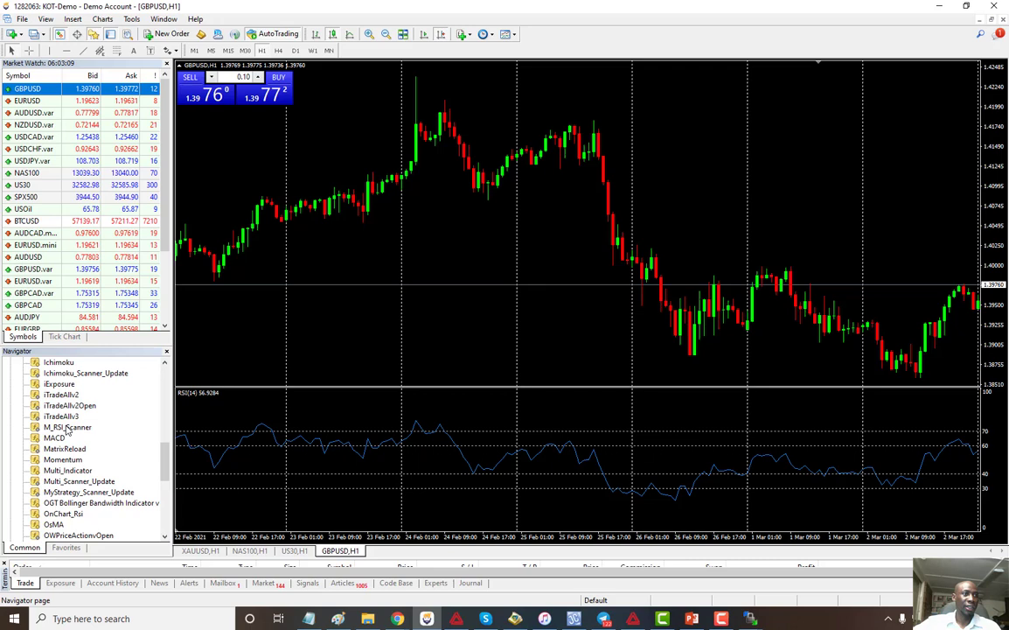
# Open M_RSI_Scanner settings and select 'The list of controlled instruments' value for editing.
pyautogui.doubleClick(67, 427)
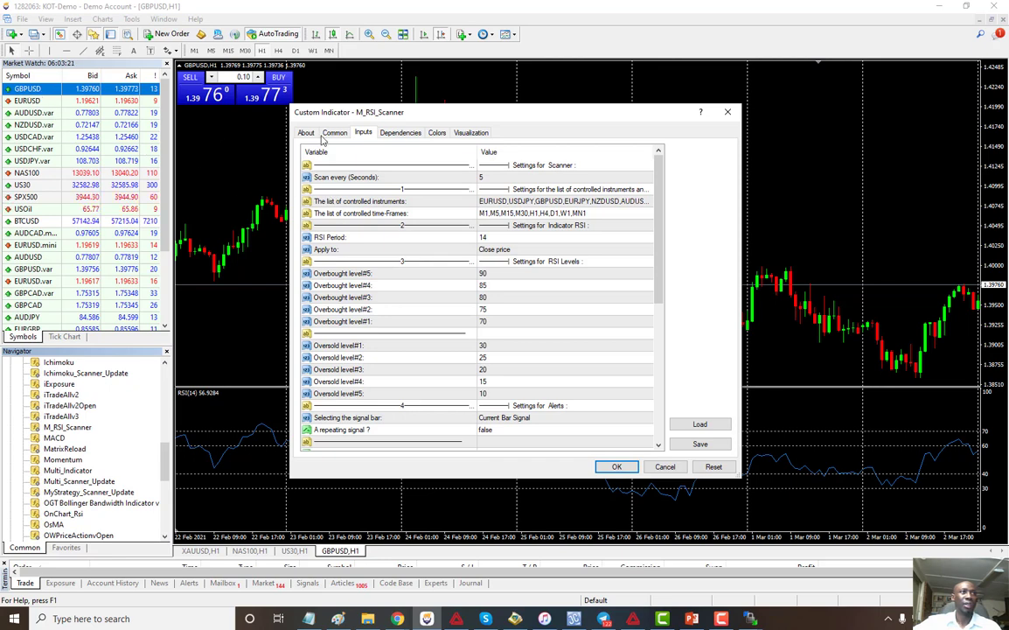
pyautogui.click(394, 202)
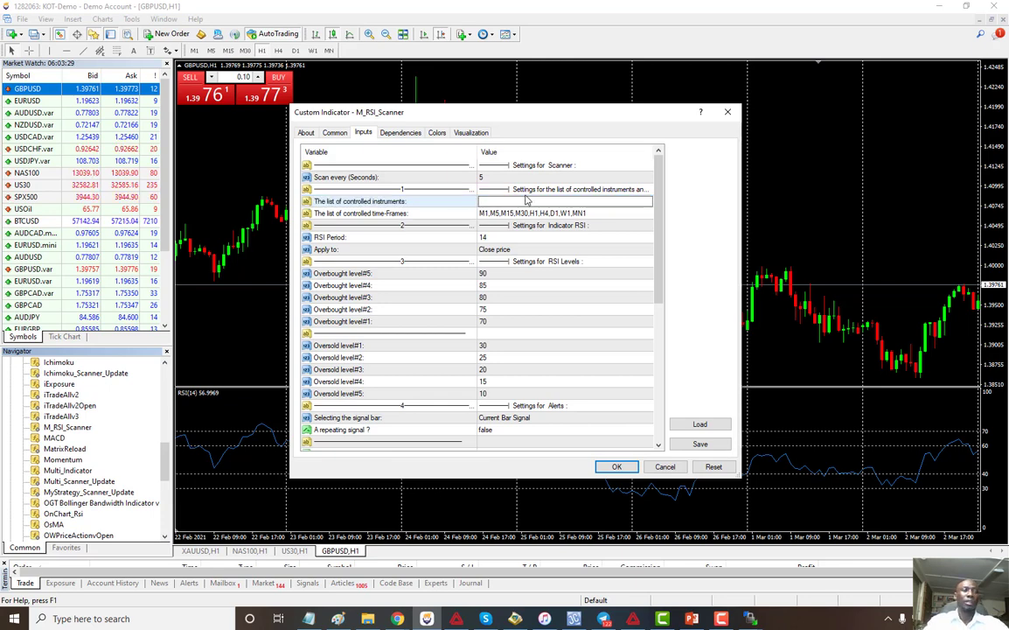
# Enter GBPUSD, EURUSD, AUDUSD.var and a partial NAS entry as the instruments.
pyautogui.write('BPUSD')
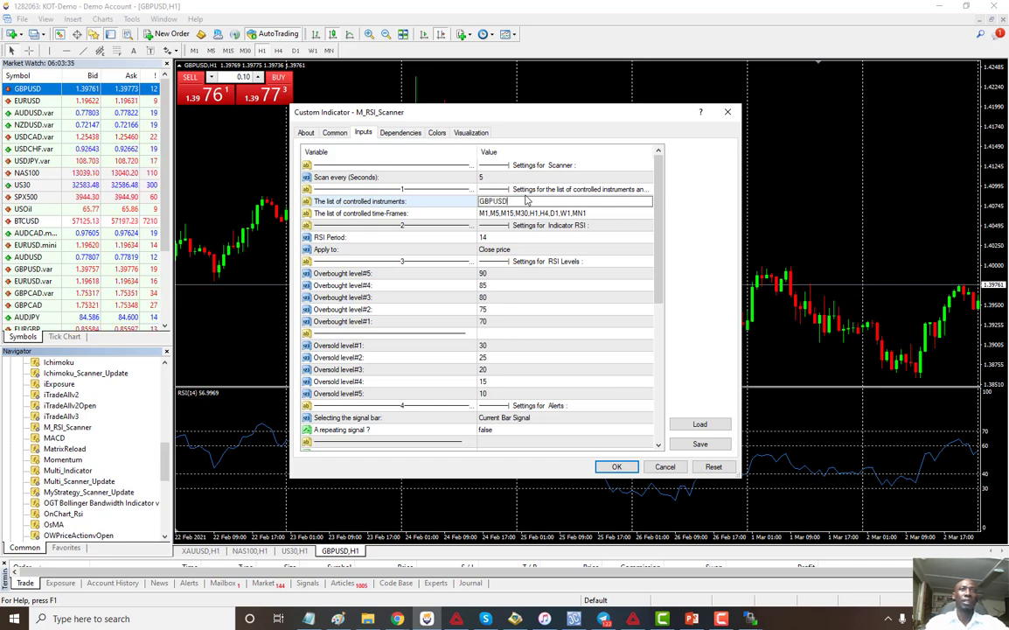
pyautogui.write(',EURUSD,AUDUSD.var,')
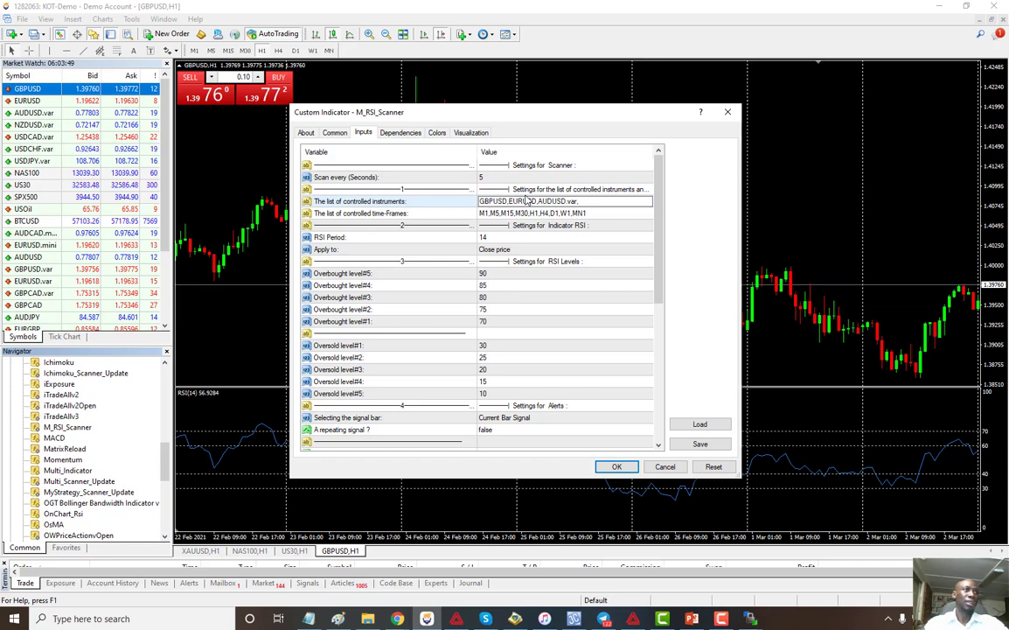
pyautogui.write('NAS')
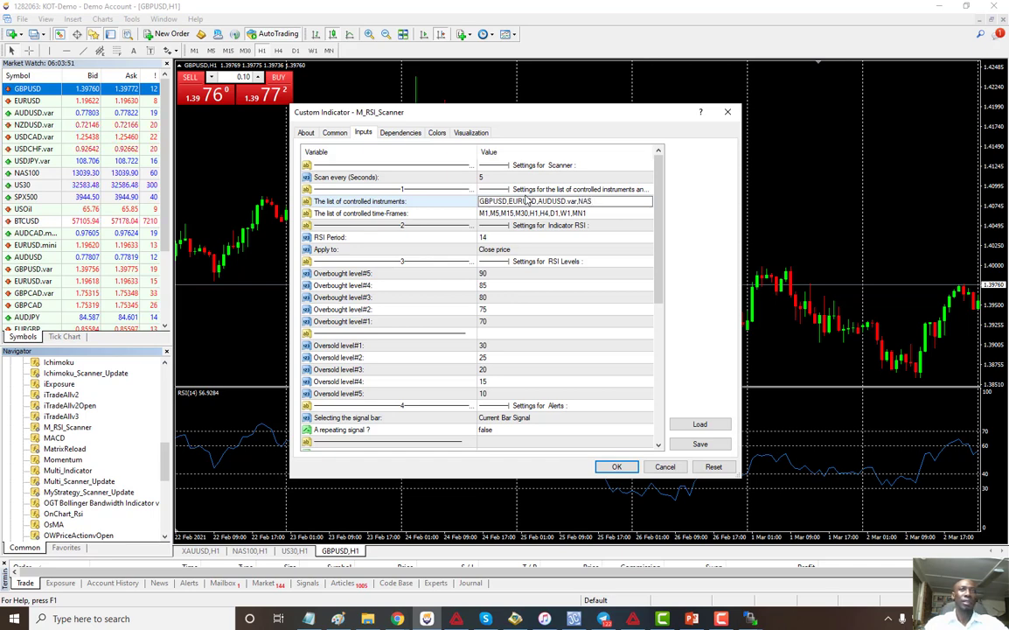